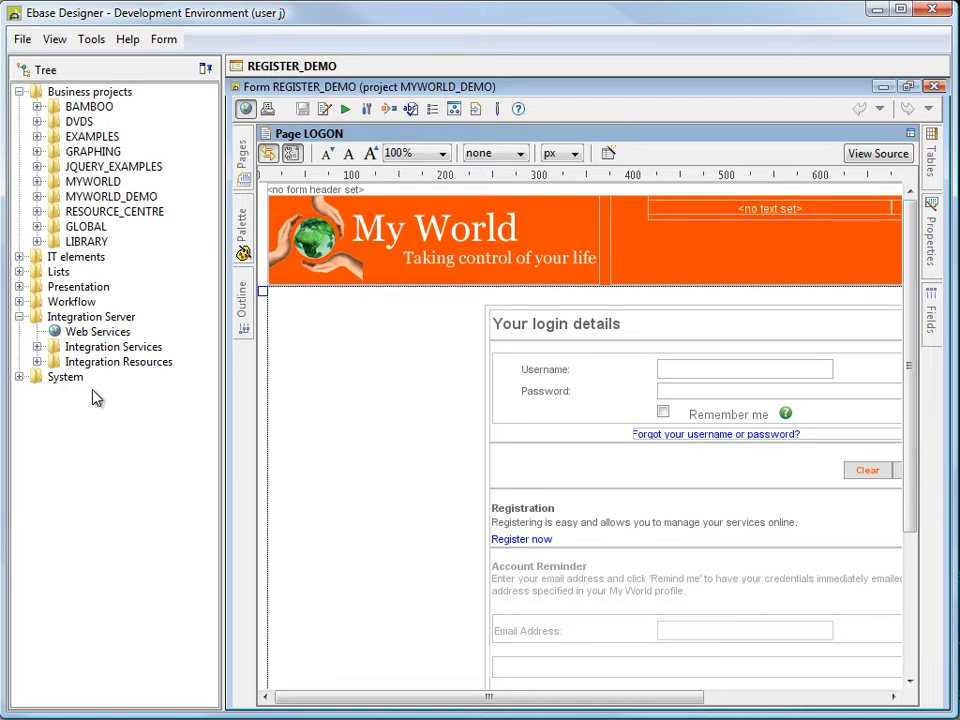
- Generate and review the WSDL URL for the getAccount web service, then return to the list
click(100, 332)
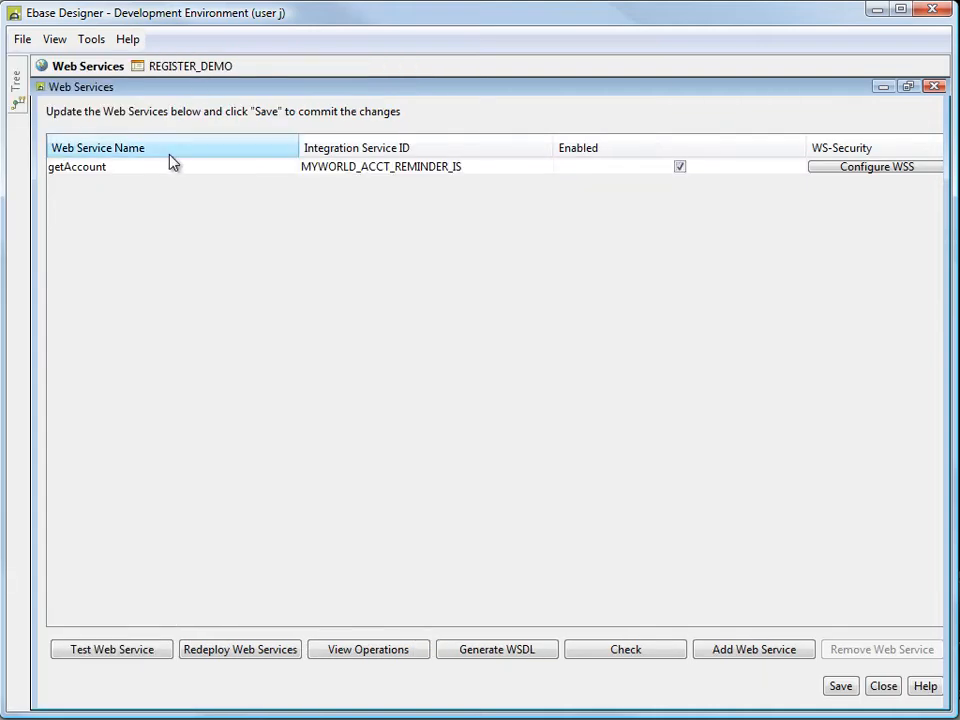
click(76, 166)
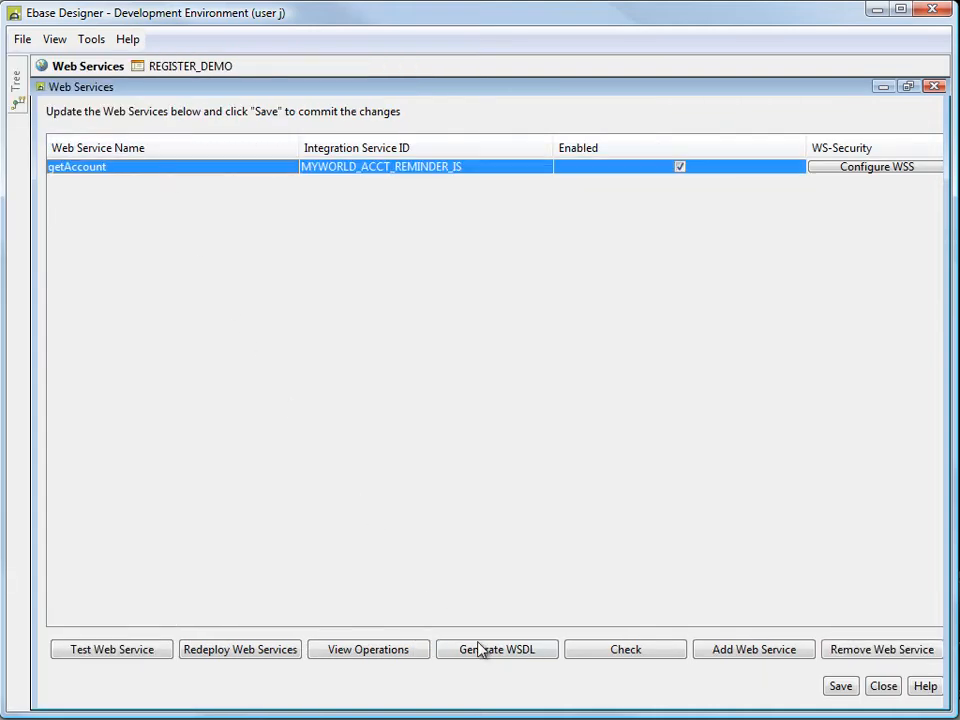
click(496, 648)
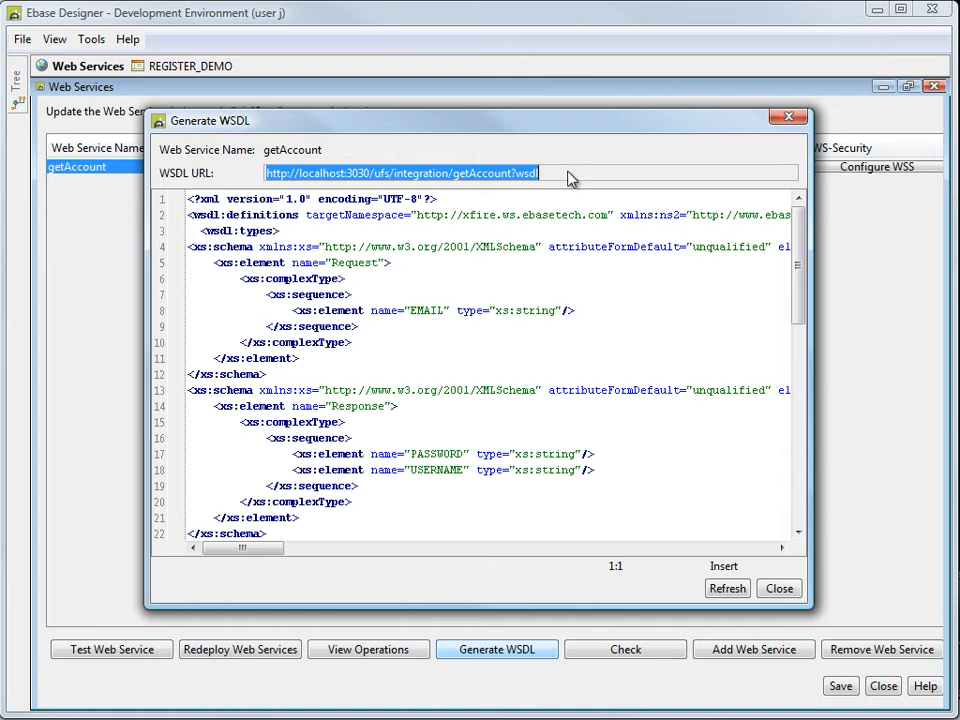
mouse_move(262, 180)
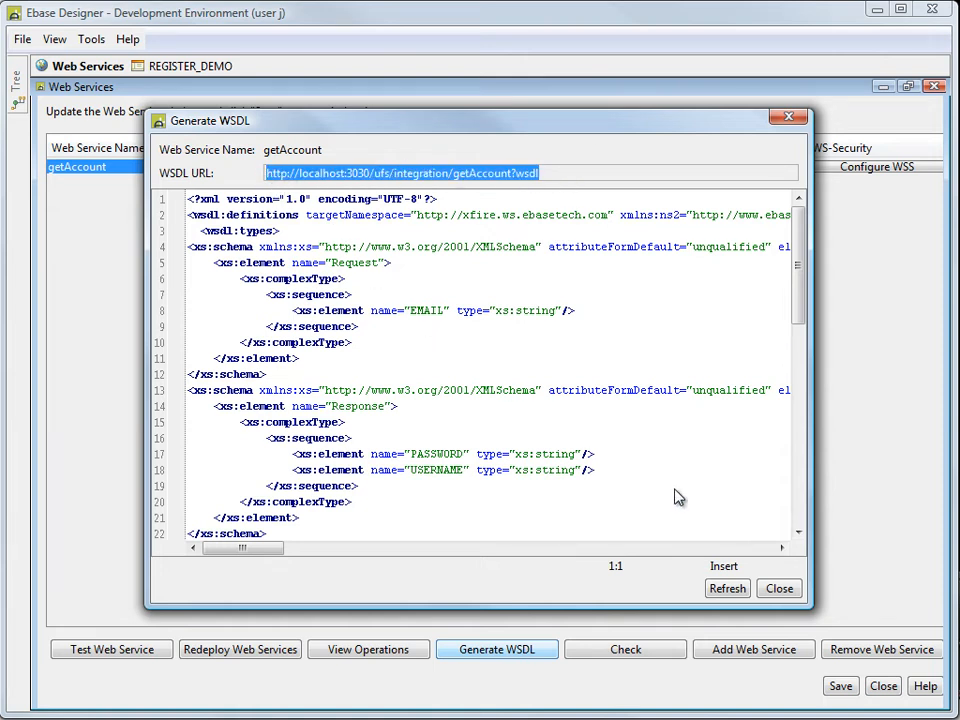
click(778, 588)
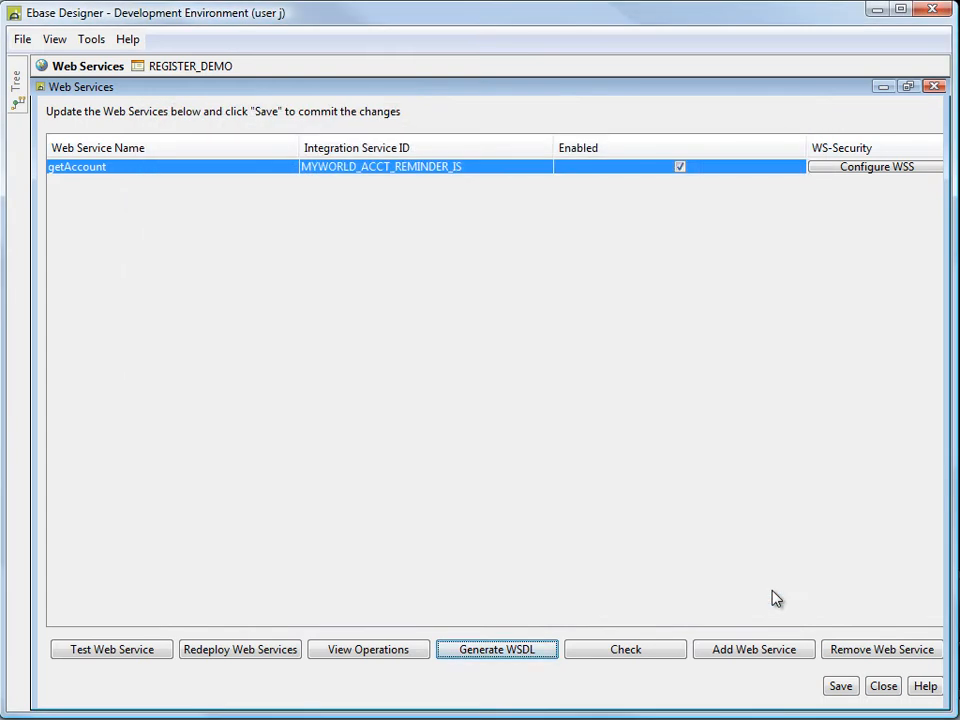
mouse_move(742, 580)
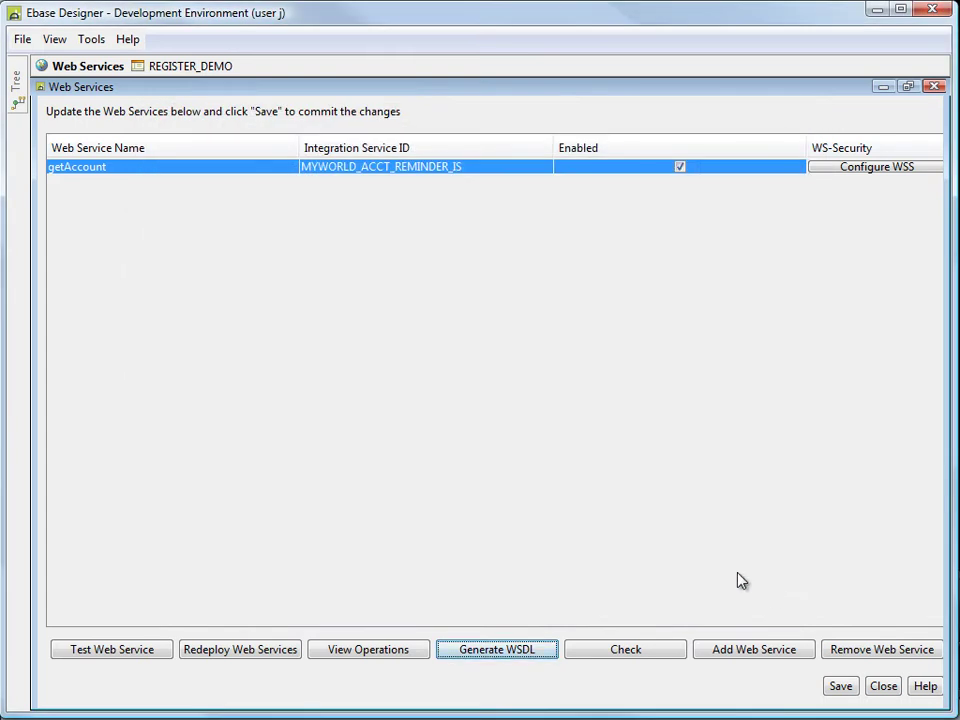
mouse_move(126, 148)
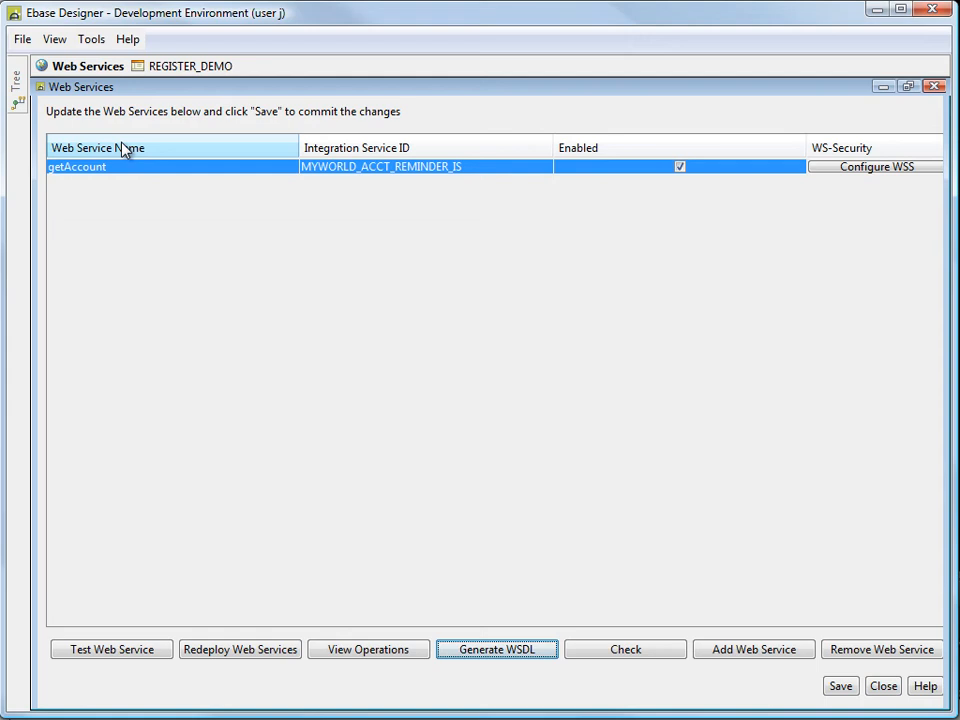
- Create a new Web Service Resource named demo_ws and open it for editing
click(20, 40)
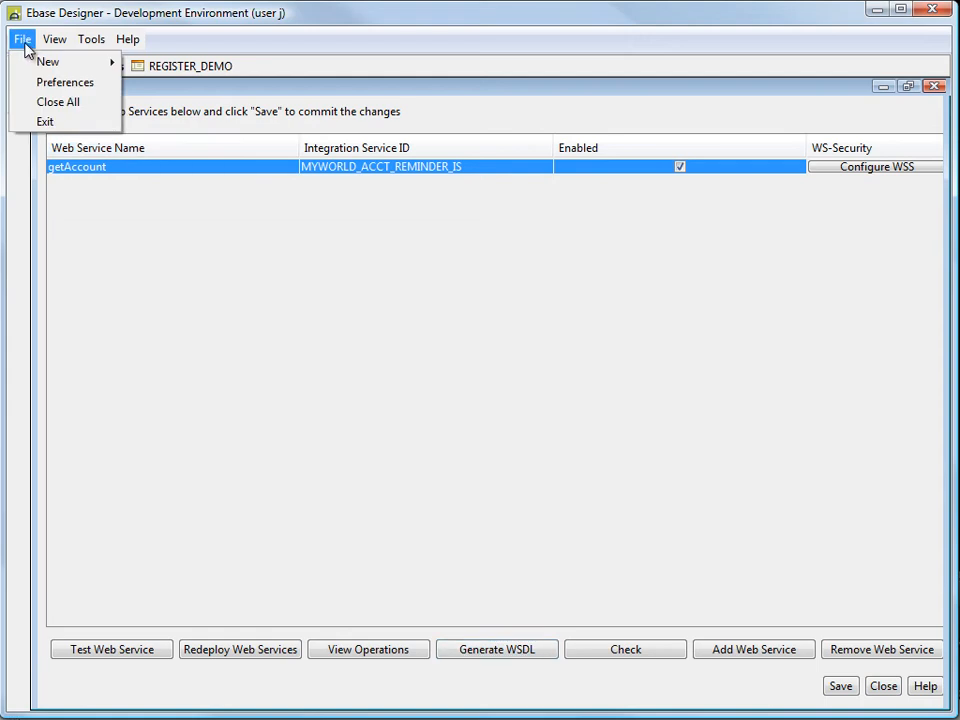
click(48, 60)
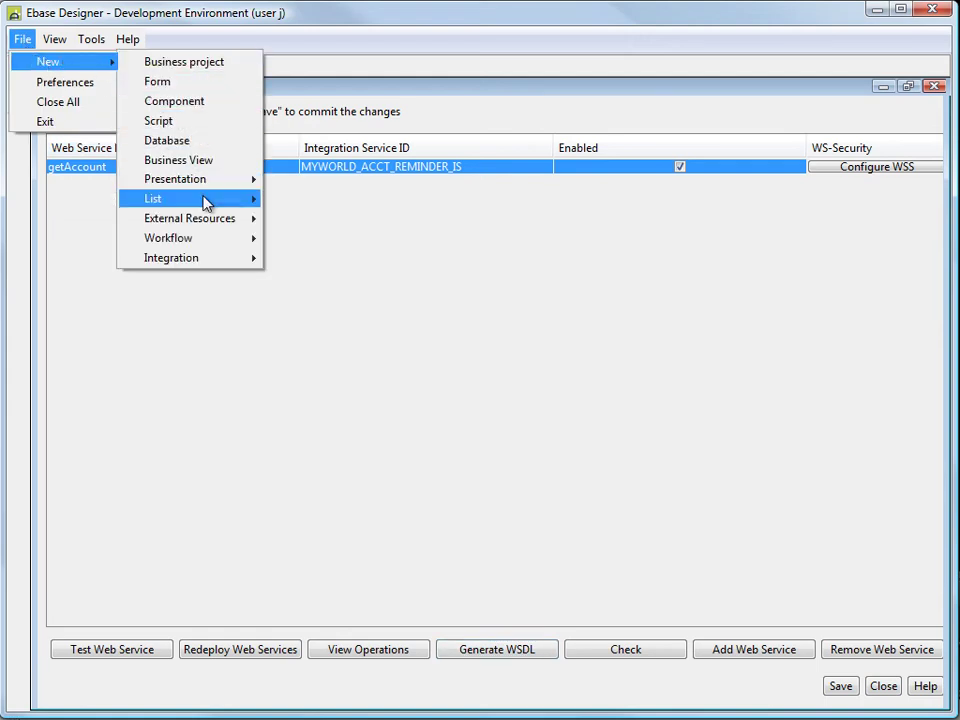
mouse_move(188, 218)
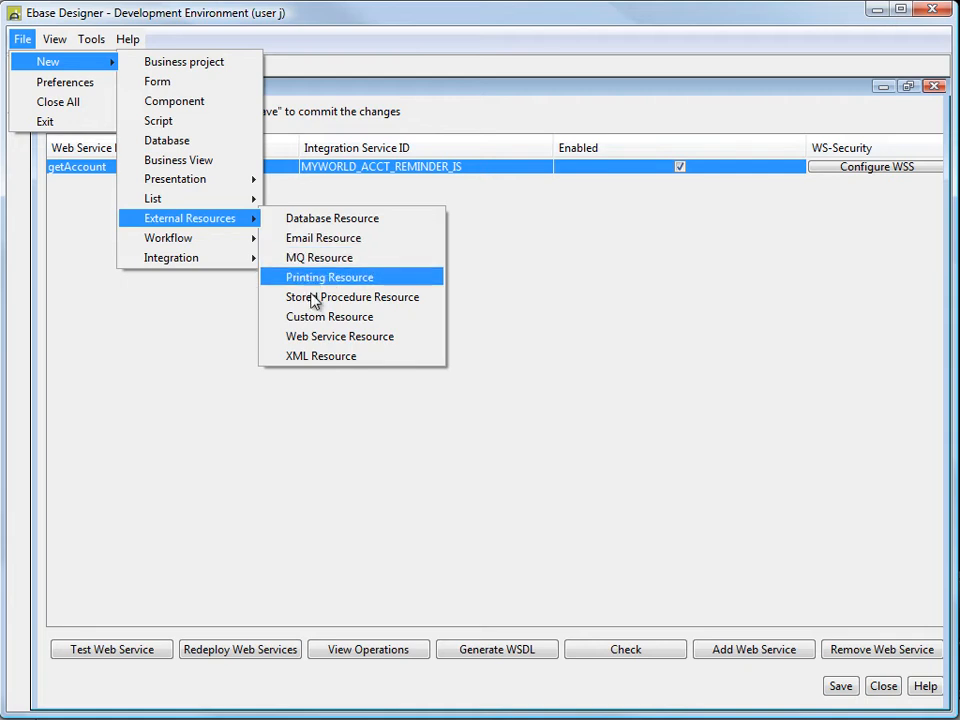
click(340, 336)
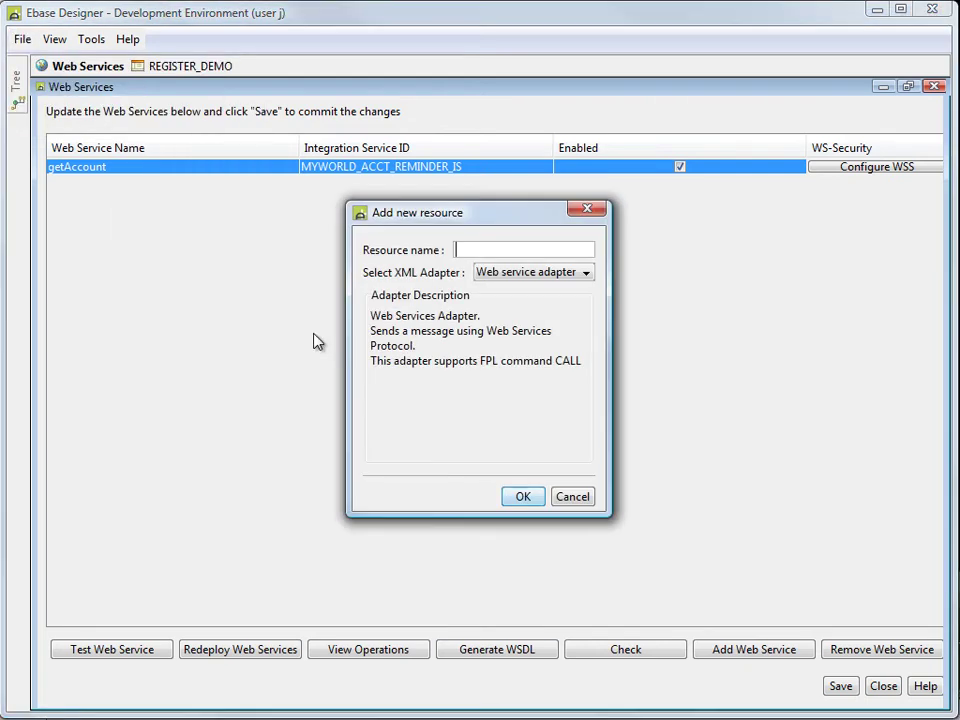
text(demo_ws)
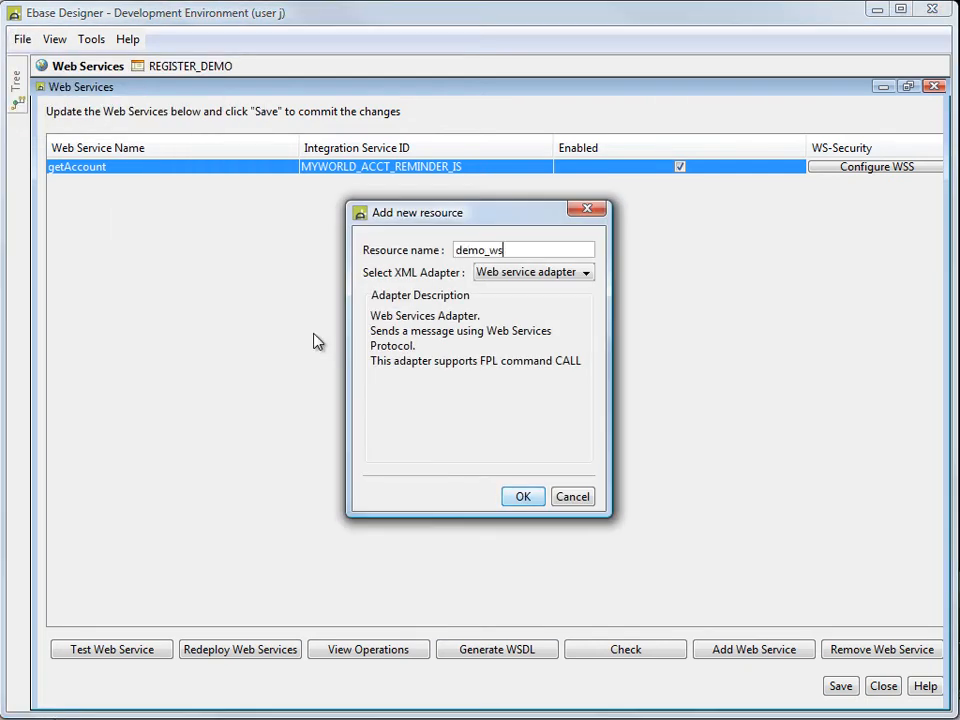
mouse_move(420, 428)
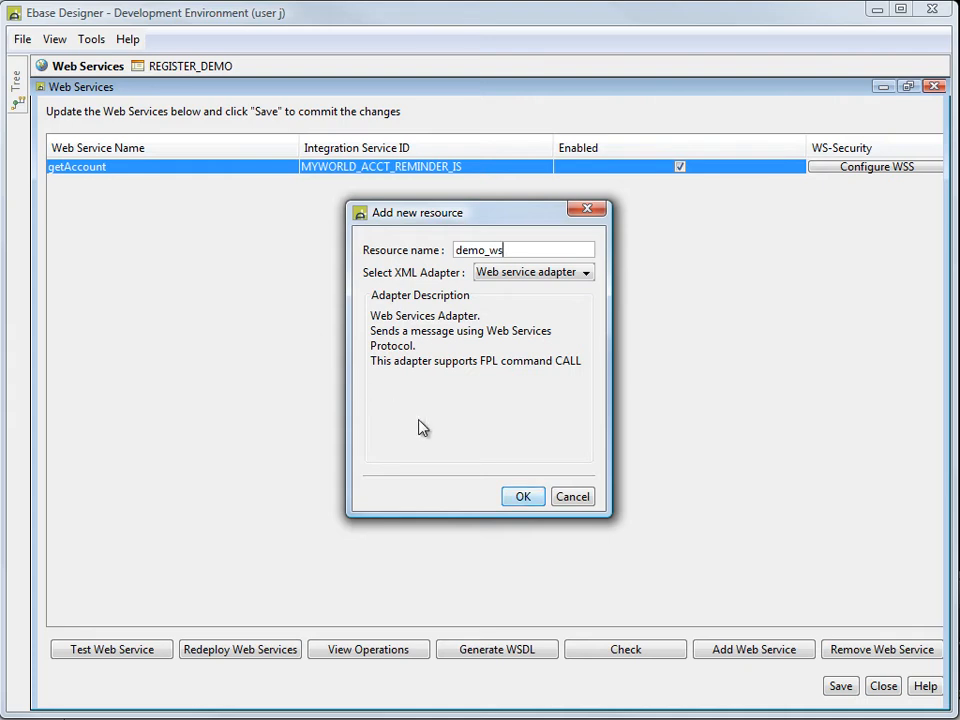
click(524, 496)
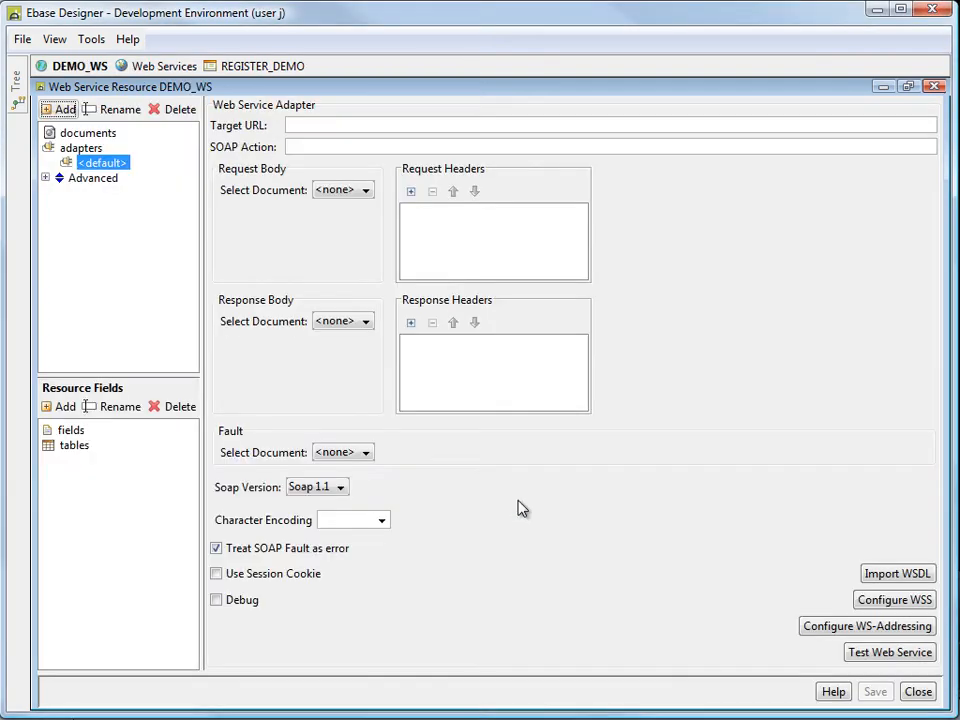
mouse_move(768, 576)
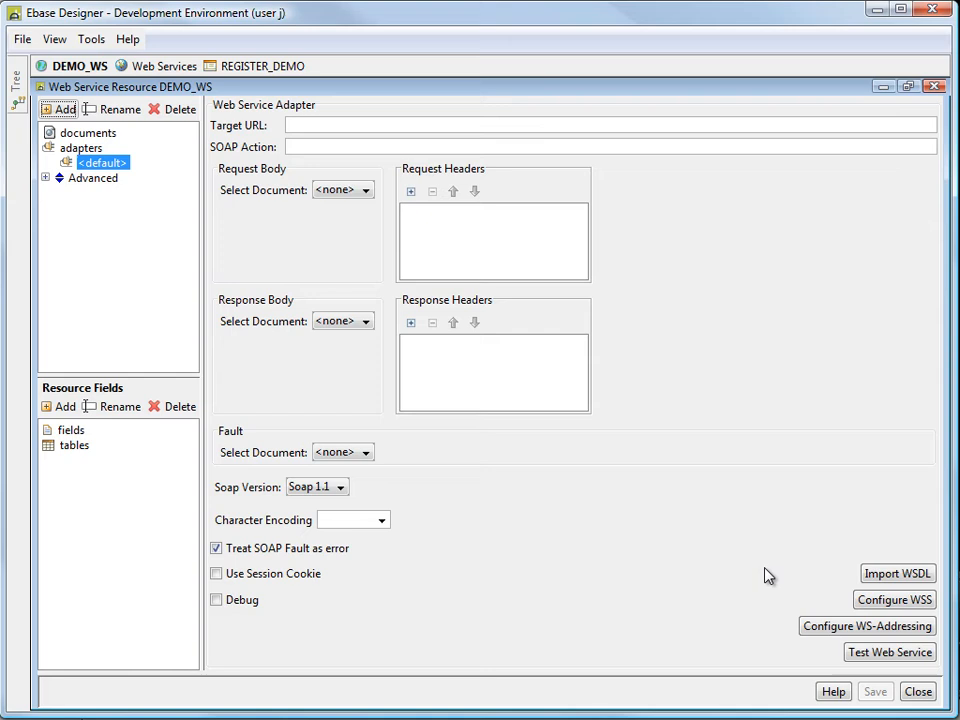
- Import the getAccount operation from its WSDL into DEMO_WS with request and response structures
click(896, 572)
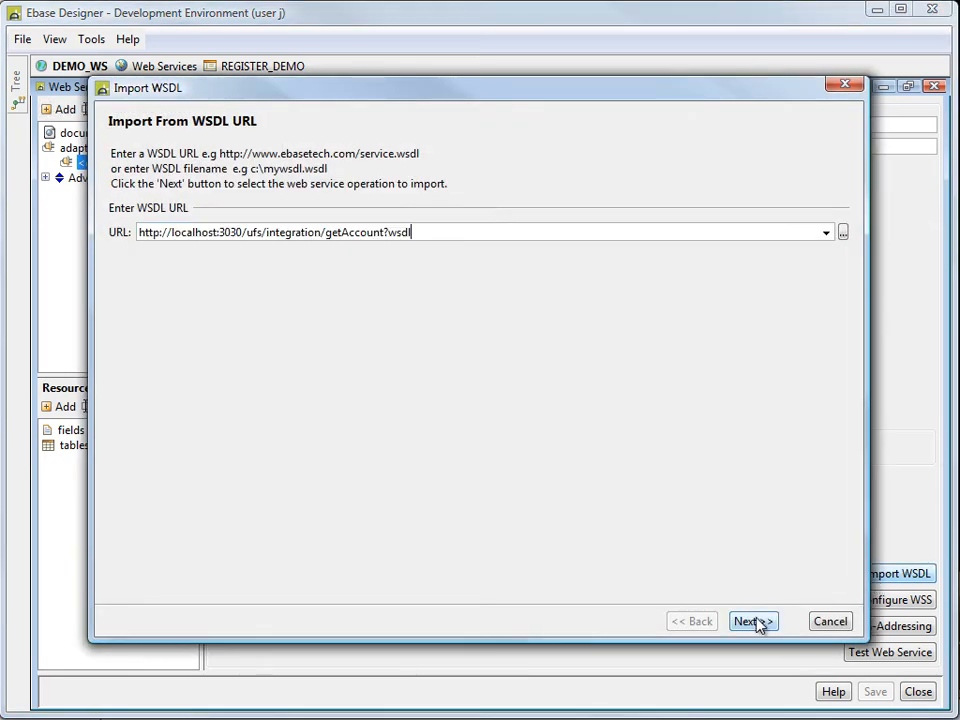
click(748, 620)
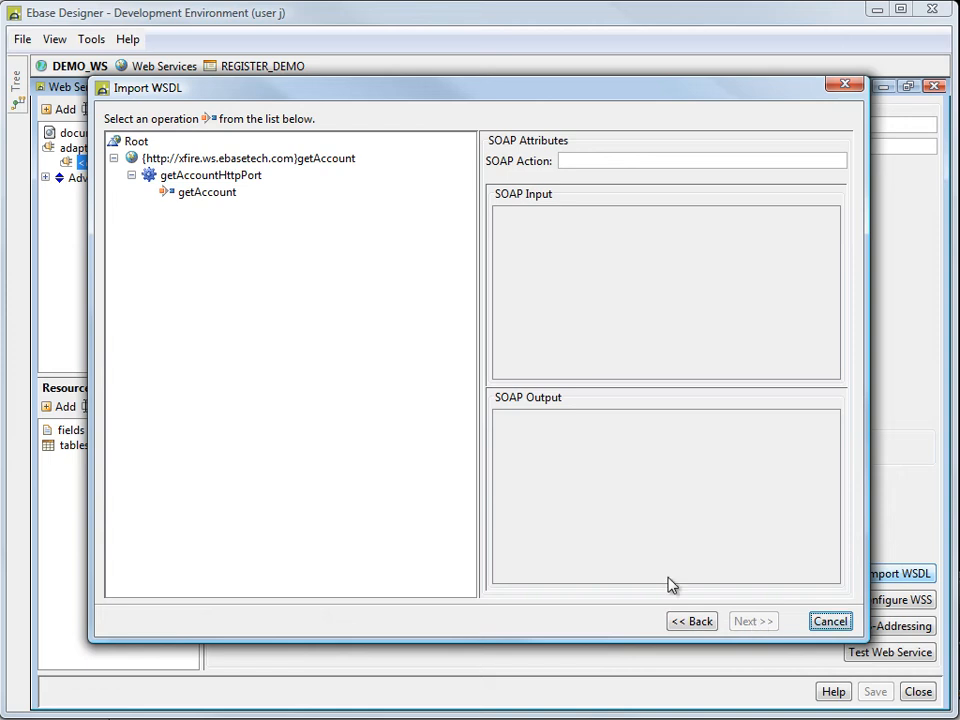
mouse_move(220, 206)
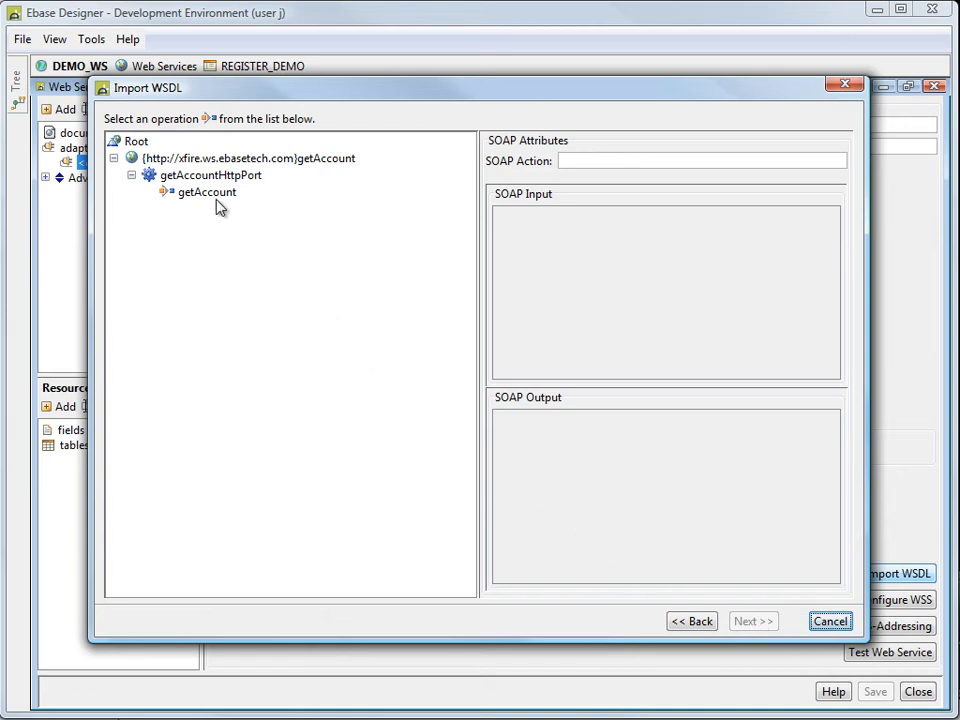
click(208, 192)
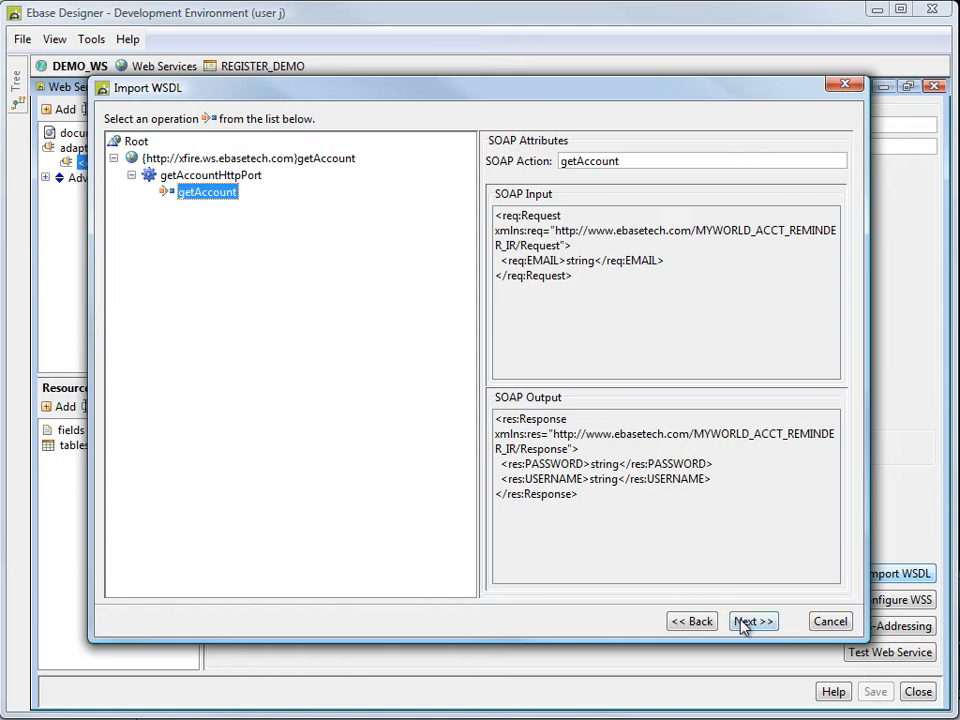
click(752, 620)
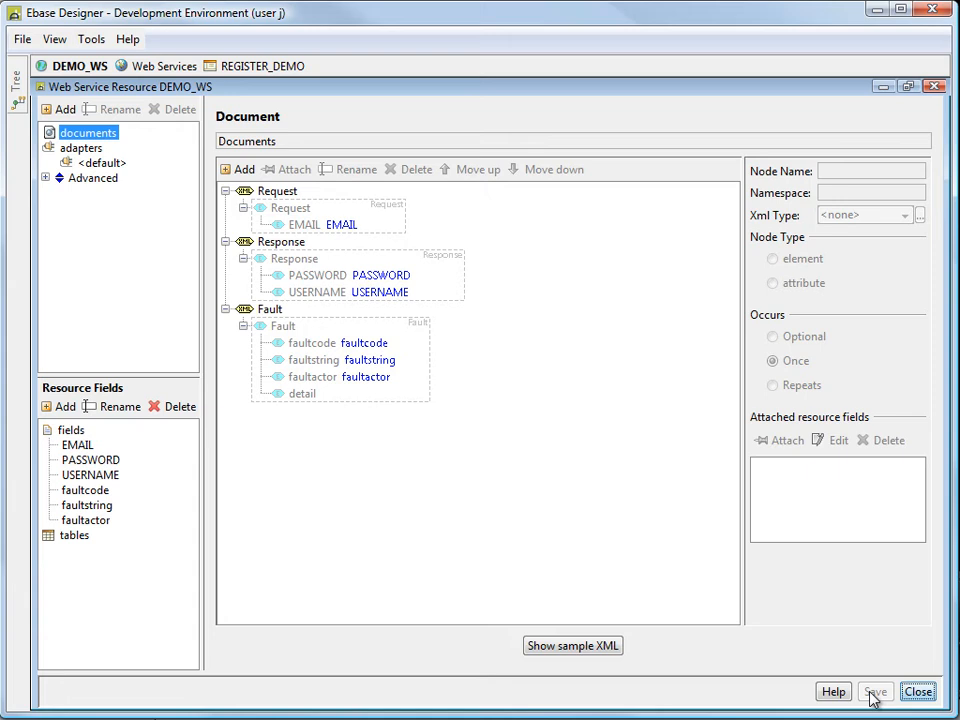
- Save and close the DEMO_WS resource, returning to the REGISTER_DEMO form
click(874, 692)
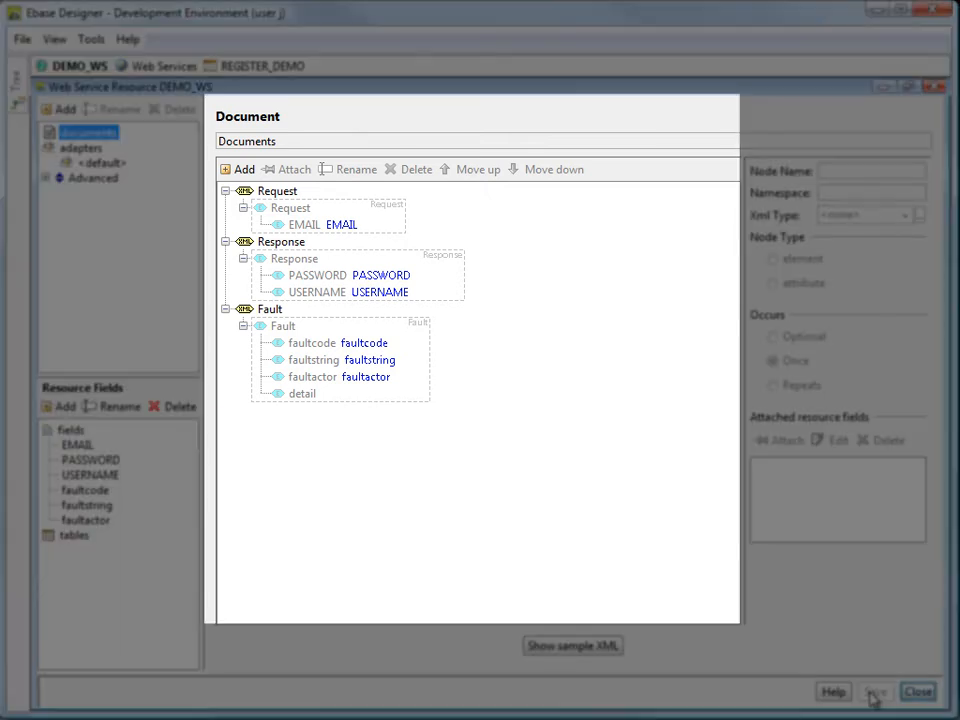
click(874, 692)
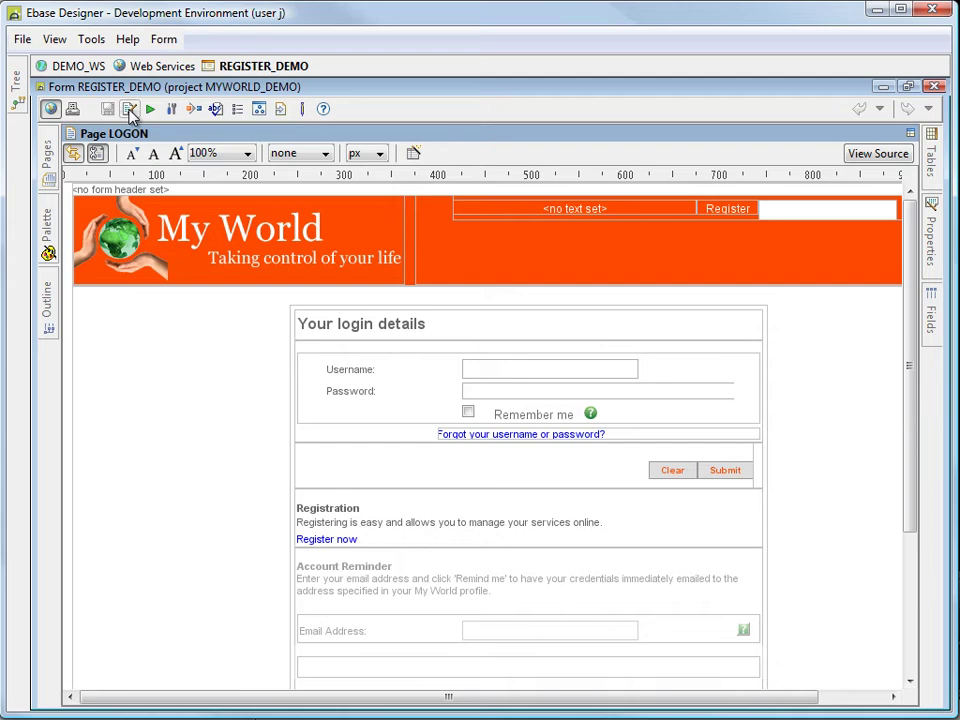
mouse_move(130, 108)
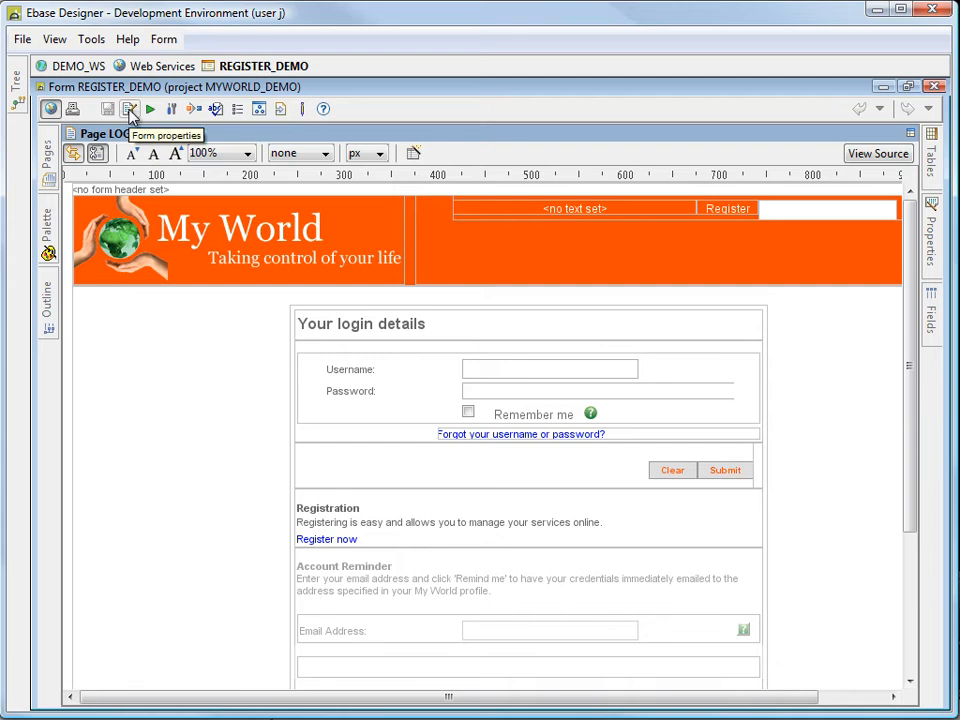
- Add DEMO_WS as a business view resource in the REGISTER_DEMO form properties
click(128, 108)
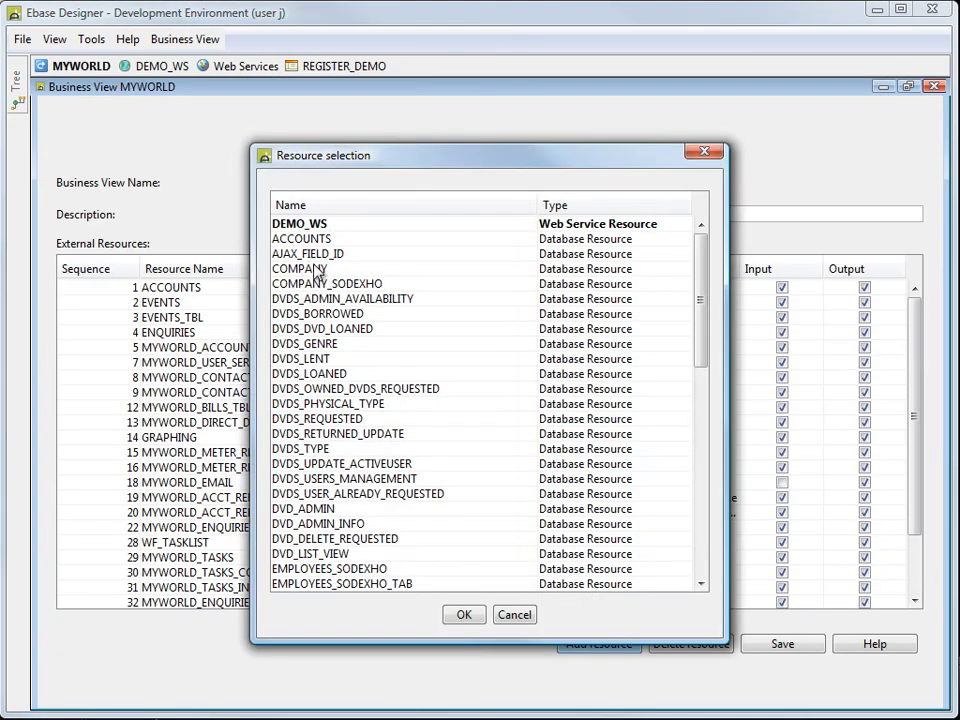
click(514, 614)
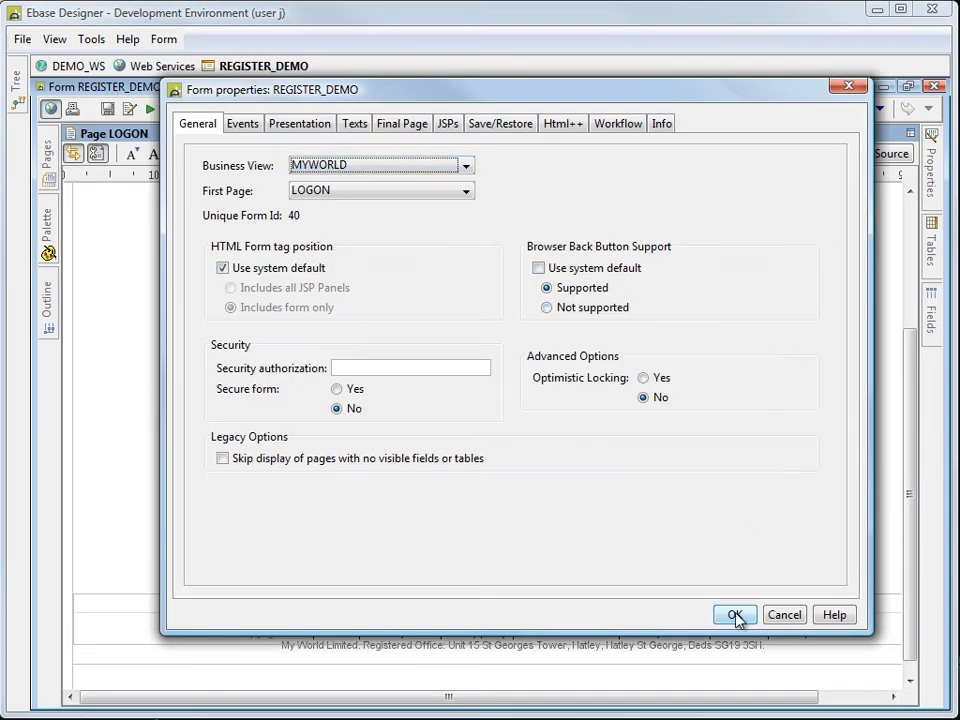
click(734, 614)
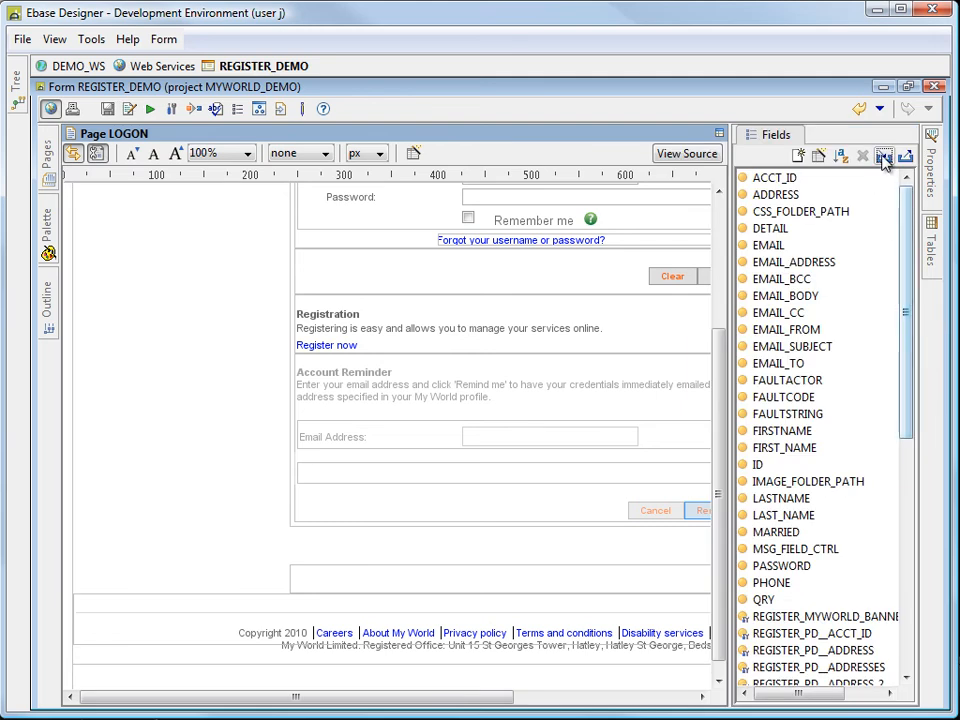
- Import all six DEMO_WS fields (EMAIL, PASSWORD, USERNAME and fault fields) into REGISTER_DEMO
click(884, 156)
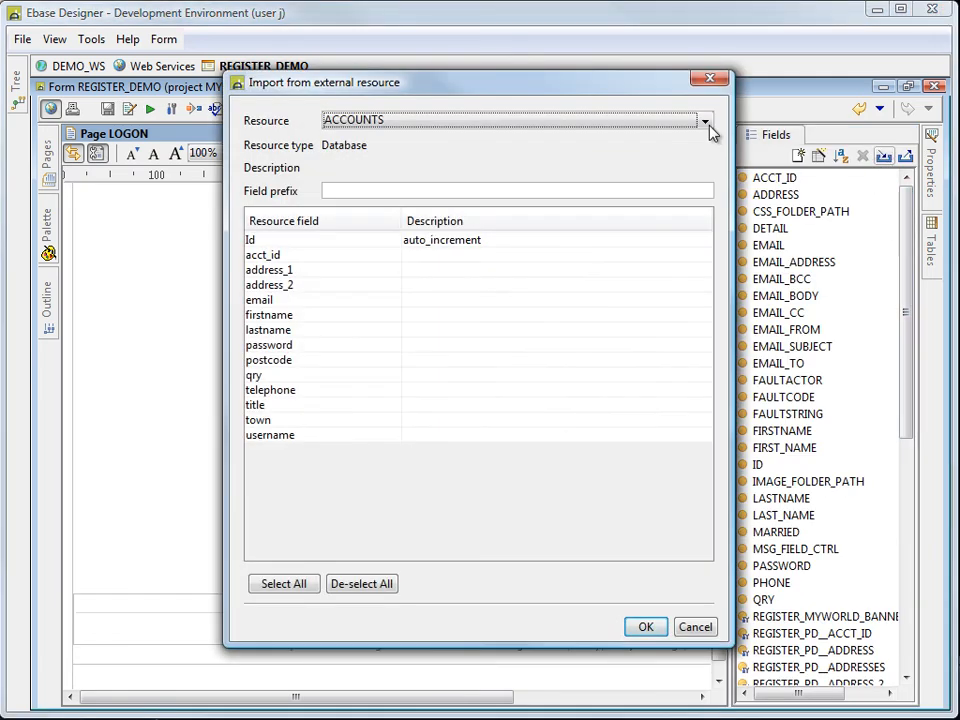
click(704, 120)
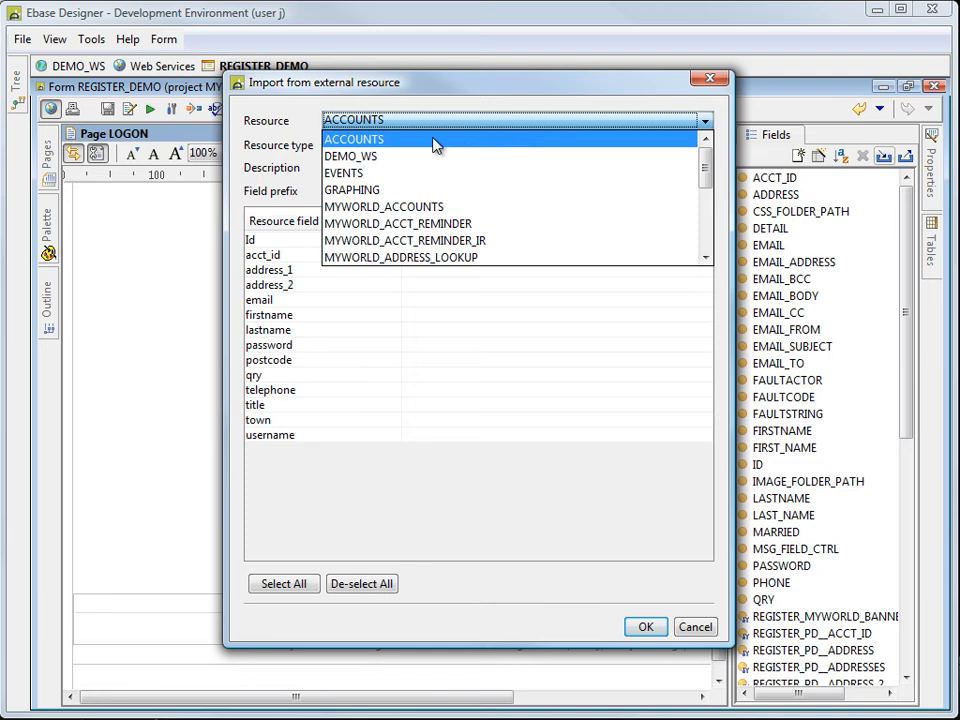
click(352, 156)
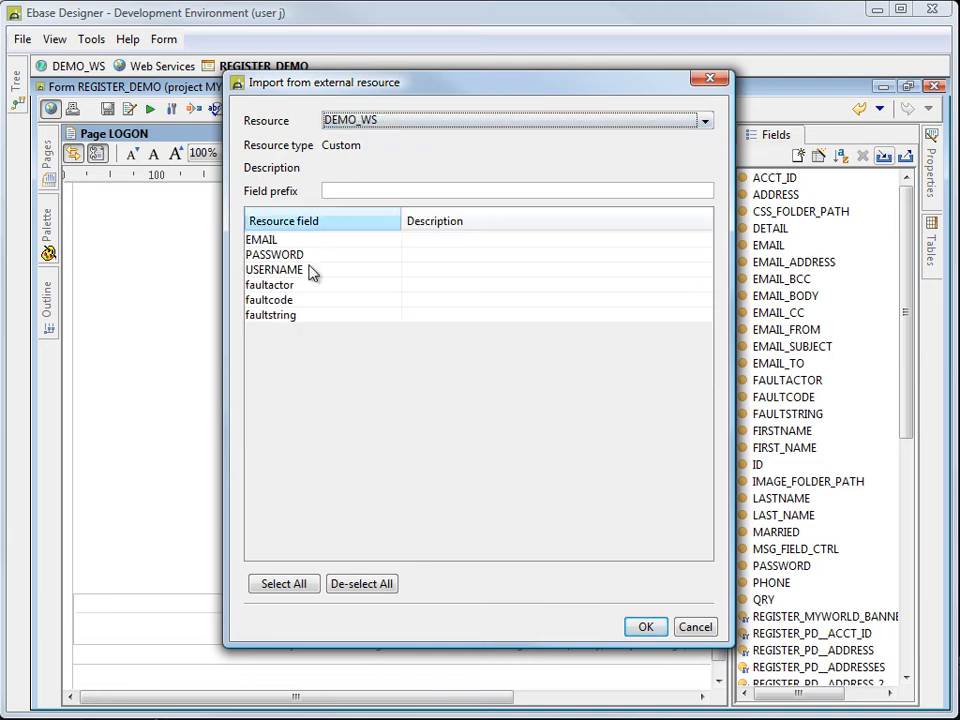
click(284, 584)
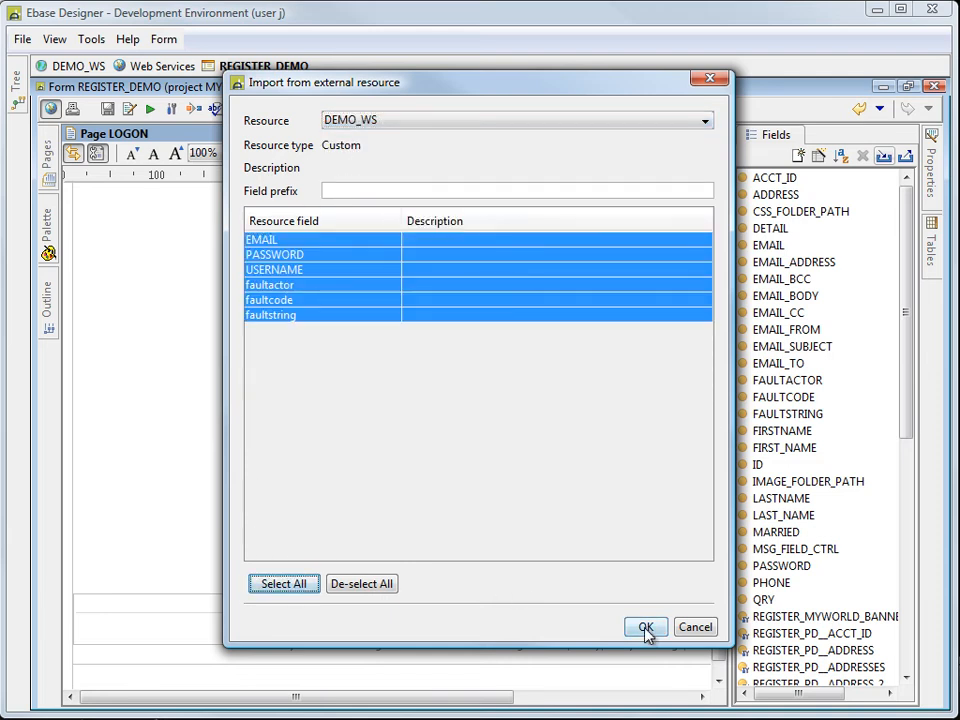
click(644, 628)
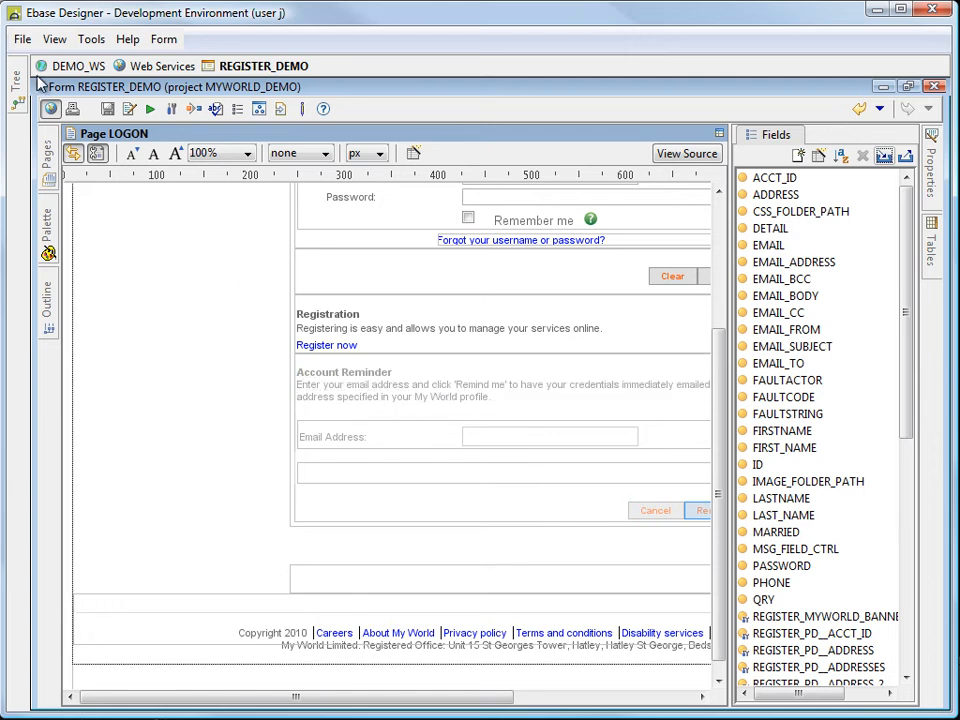
- Create a new script named call_demo_ws in the MYWORLD_DEMO project
click(20, 40)
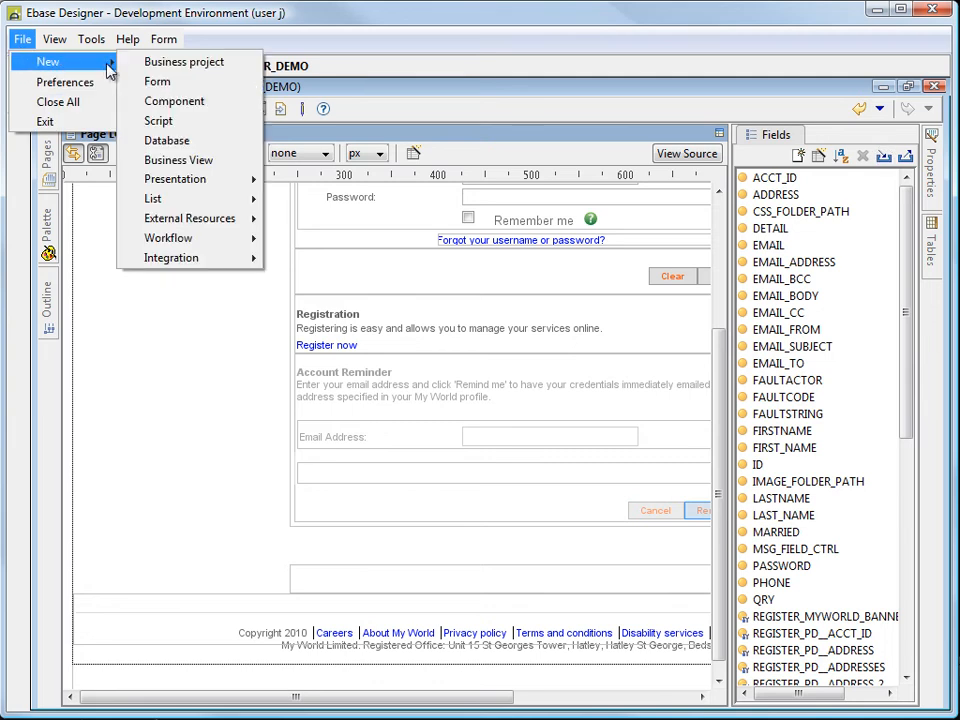
mouse_move(158, 120)
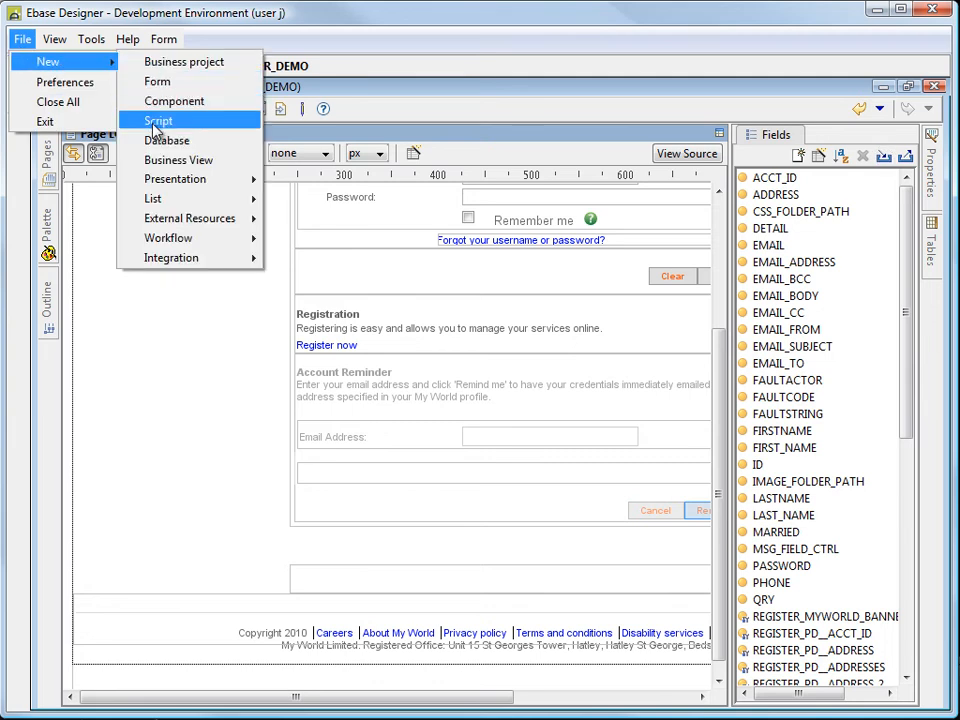
click(158, 120)
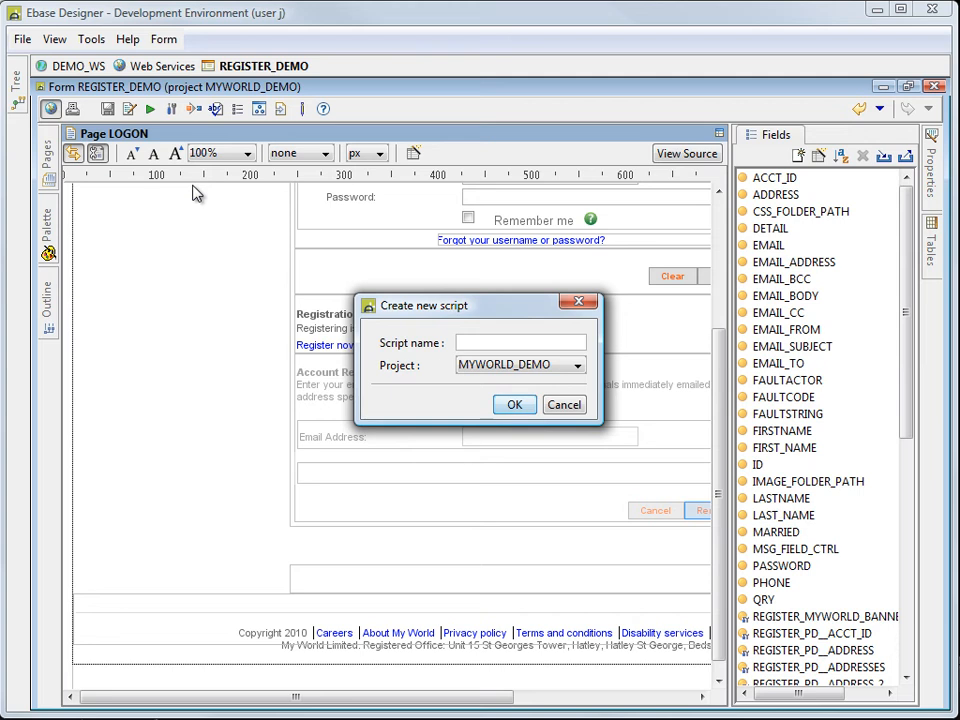
text(call_demo_)
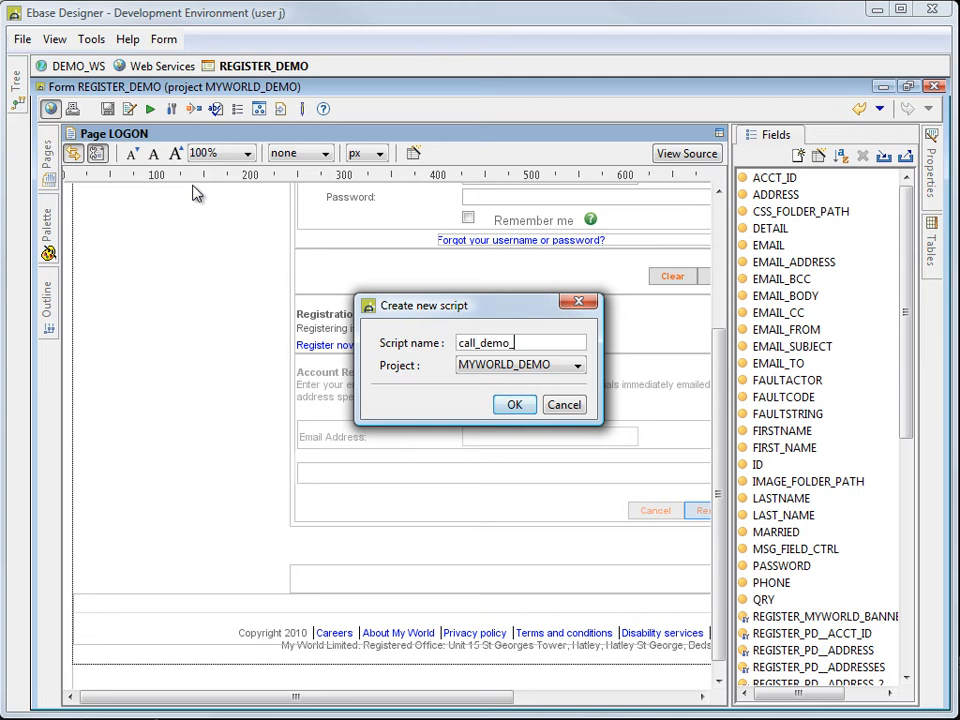
text(ws)
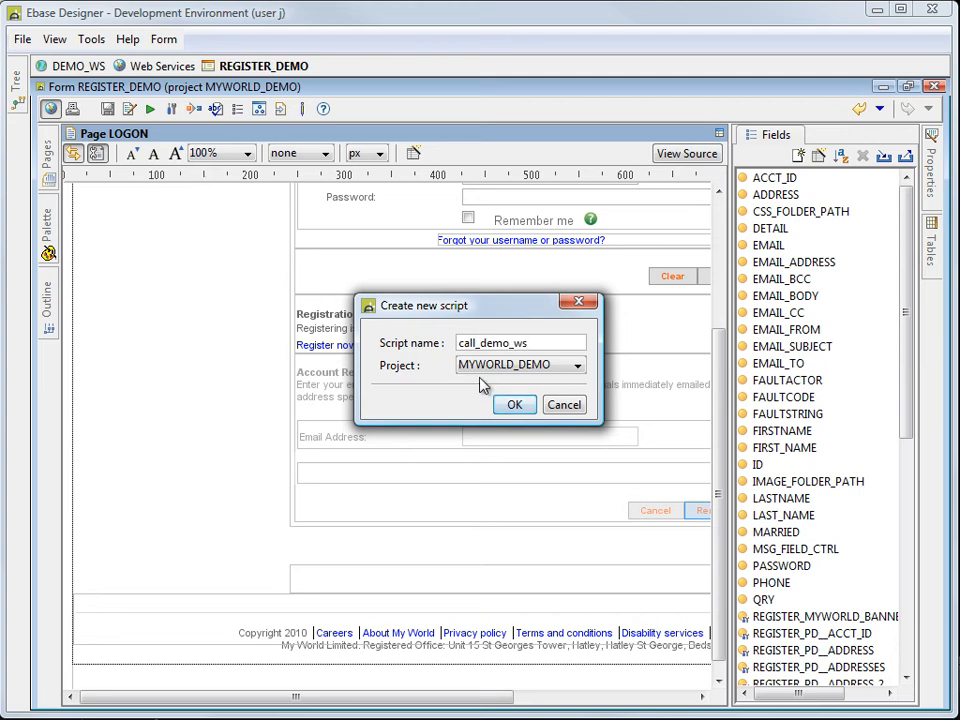
click(516, 404)
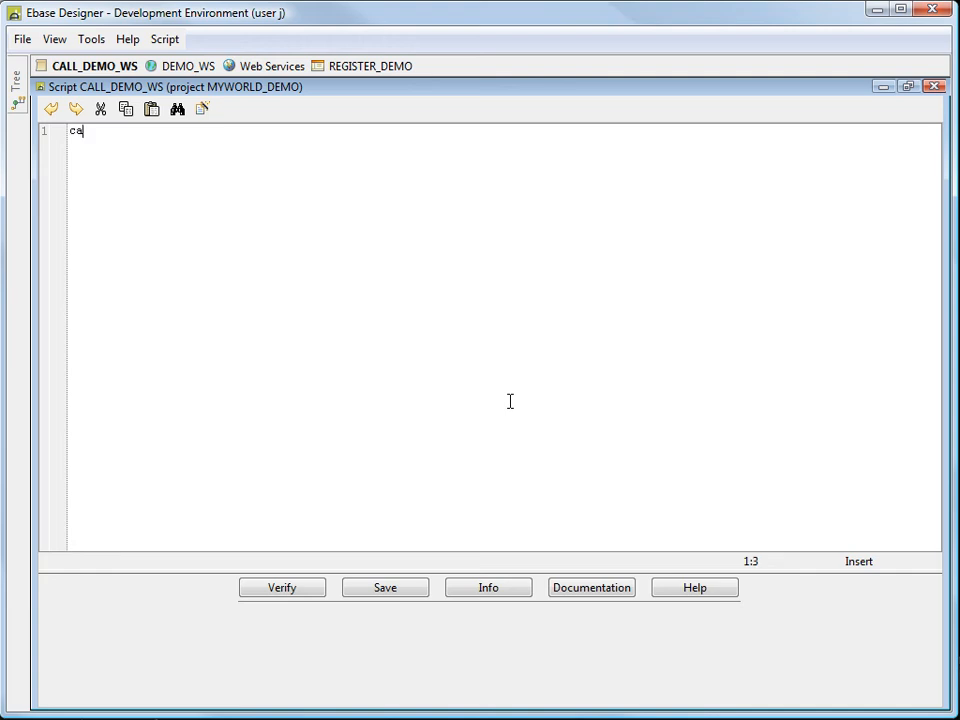
- Write the 'call demo_ws;' statement with the reminder logic and verify it
text(ll demo_ws;)
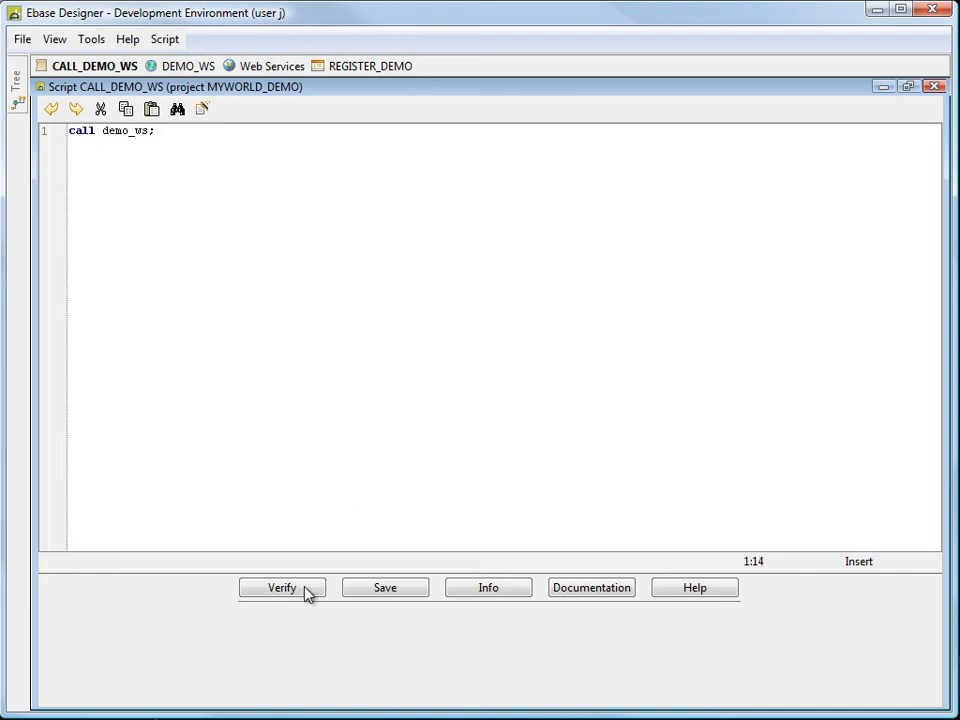
click(384, 588)
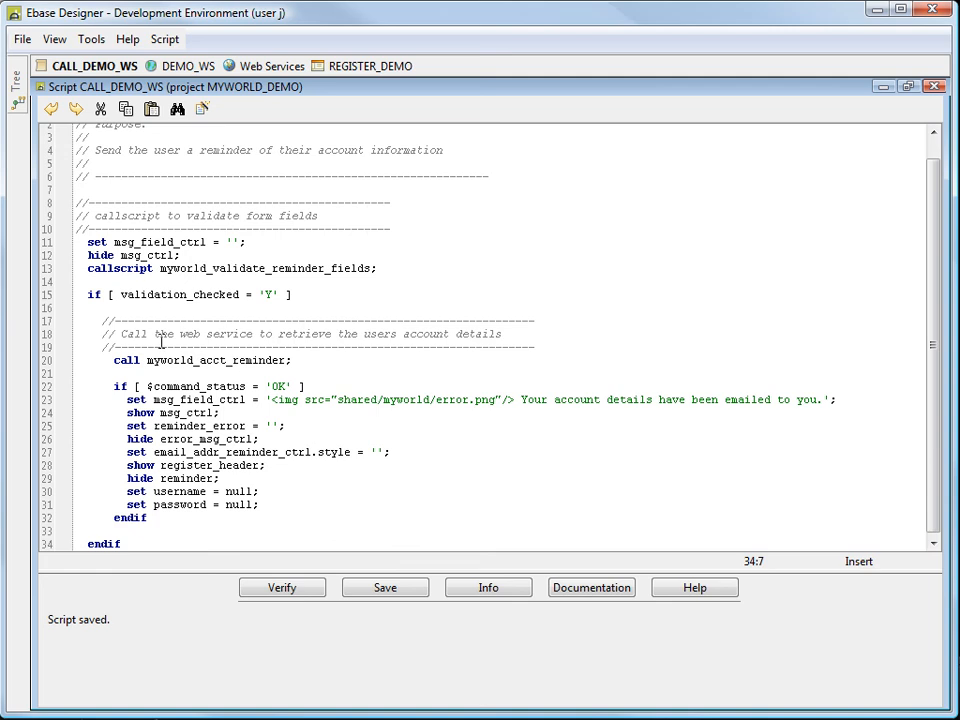
- Verify CALL_DEMO_WS with no problems, save it, and return to the REGISTER_DEMO form
click(282, 588)
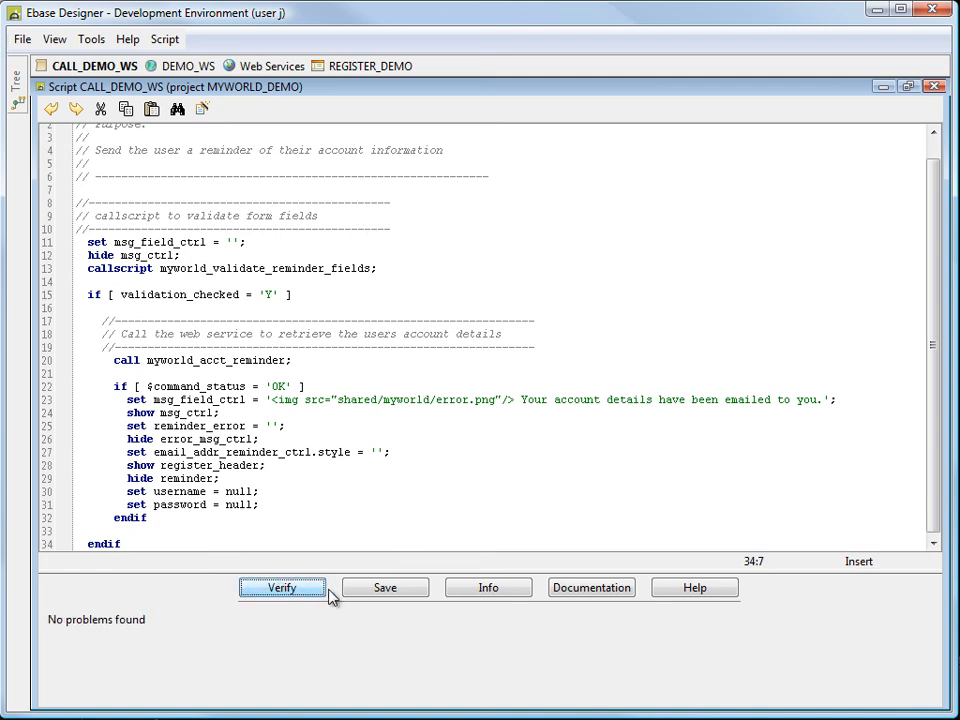
click(384, 588)
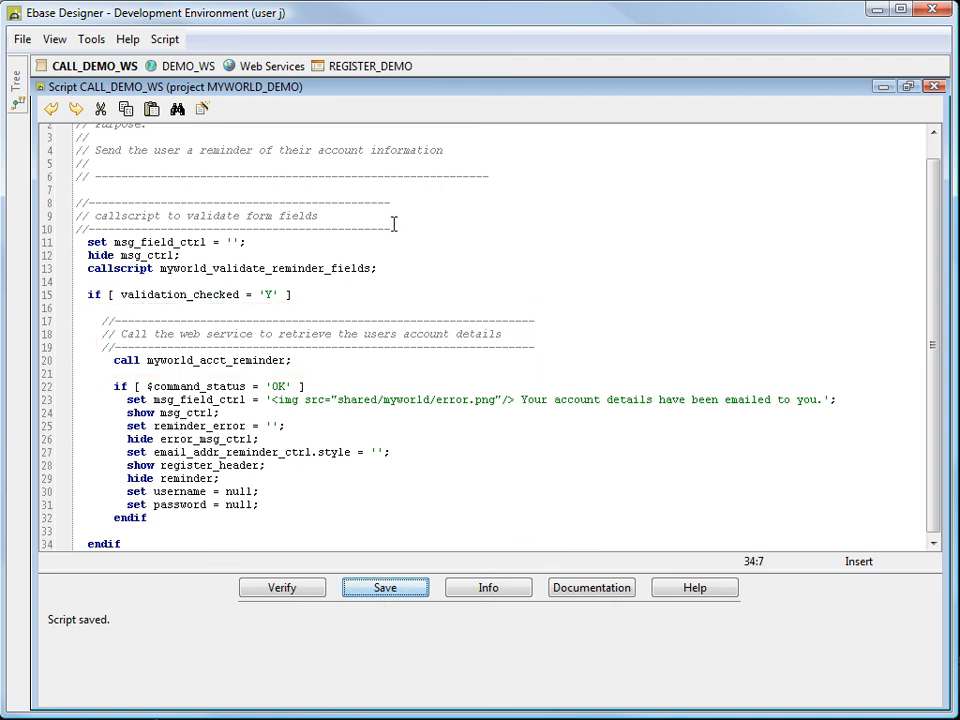
click(376, 66)
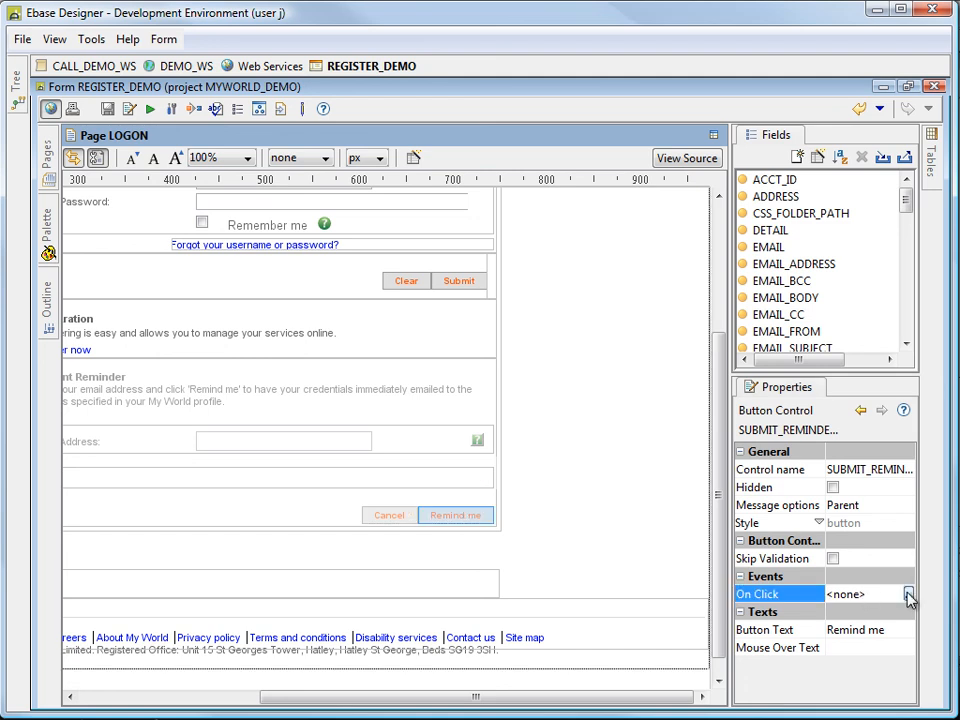
- Assign CALL_DEMO_WS to the Remind me button's On Click event and run the form in the browser
click(908, 594)
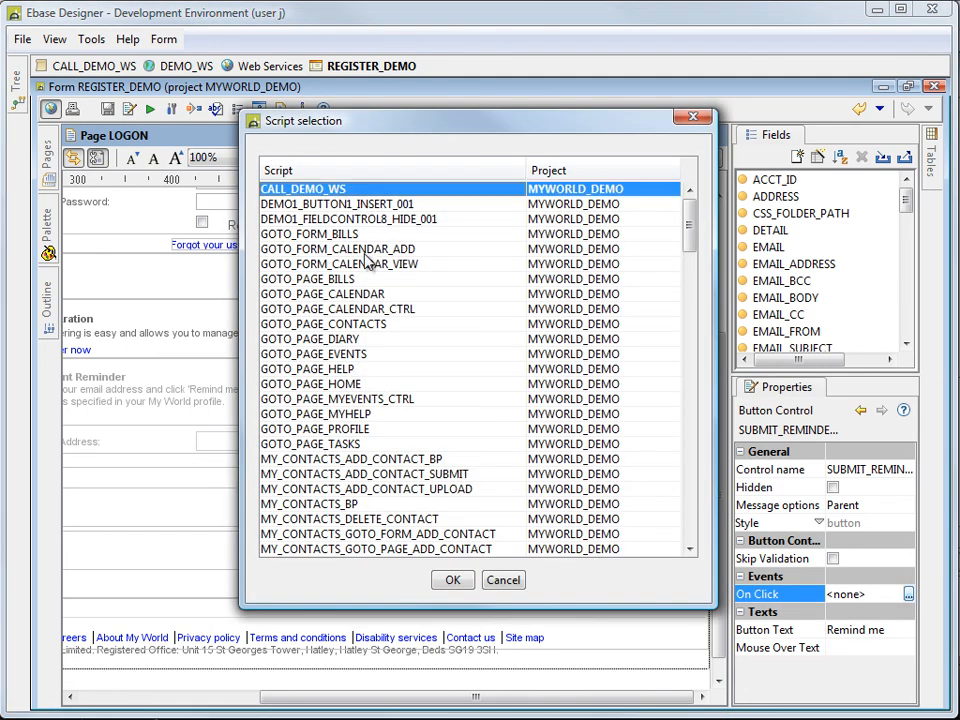
click(452, 580)
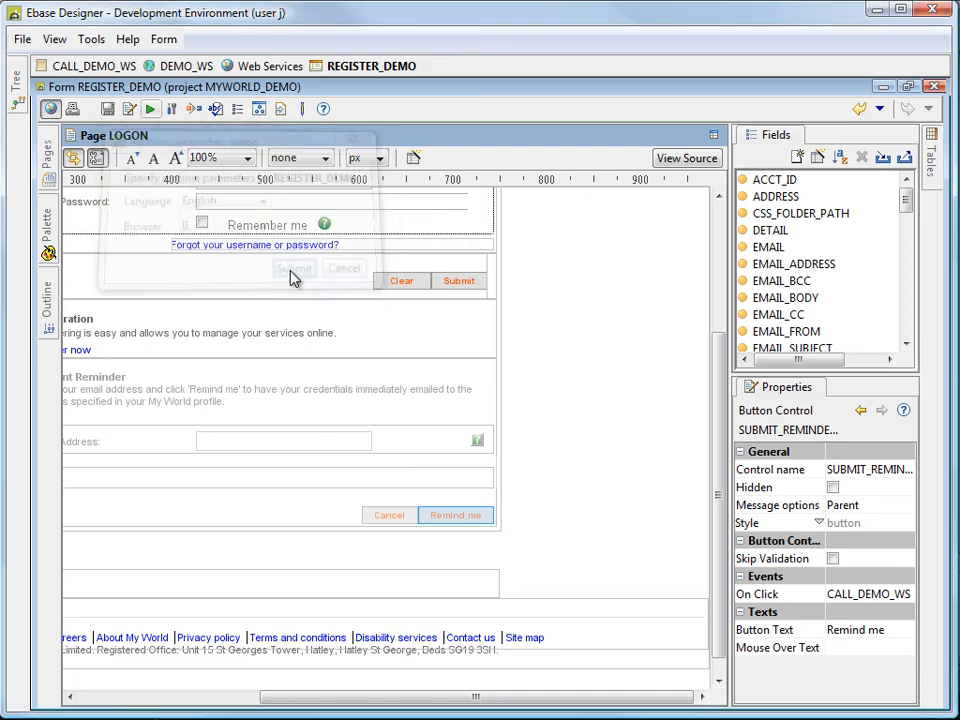
click(148, 108)
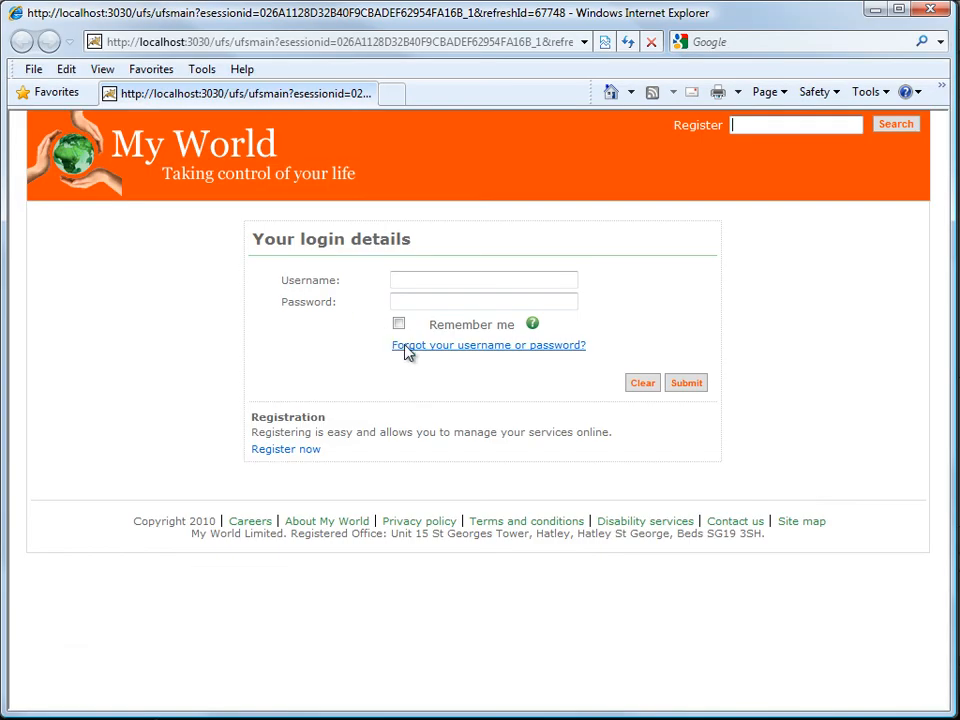
- Submit an account reminder for the demo email and see the 'details emailed' confirmation
click(488, 344)
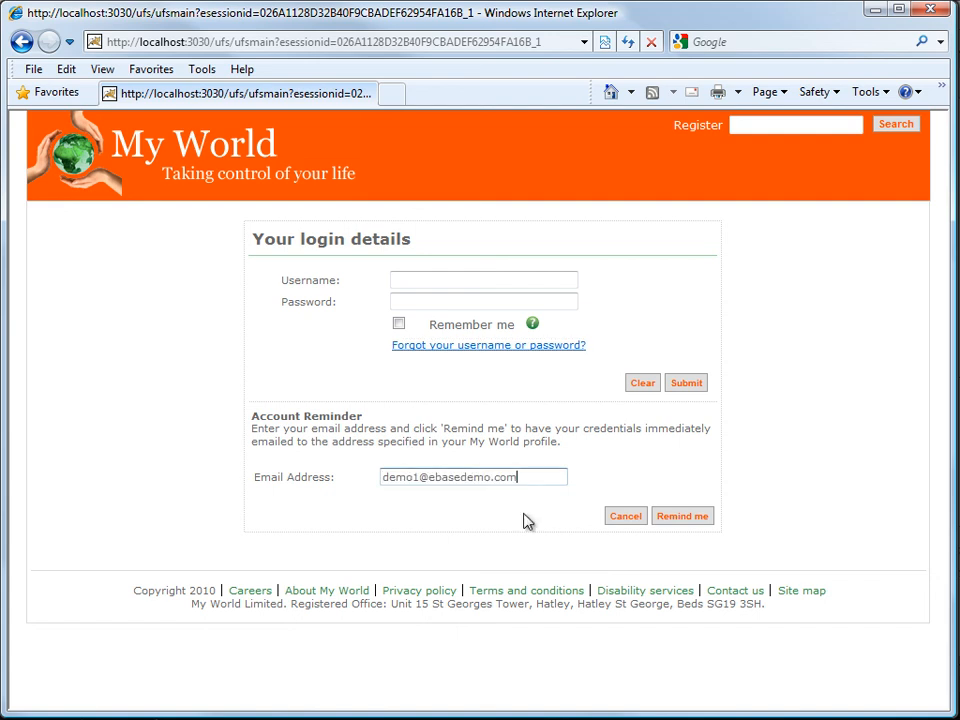
mouse_move(684, 516)
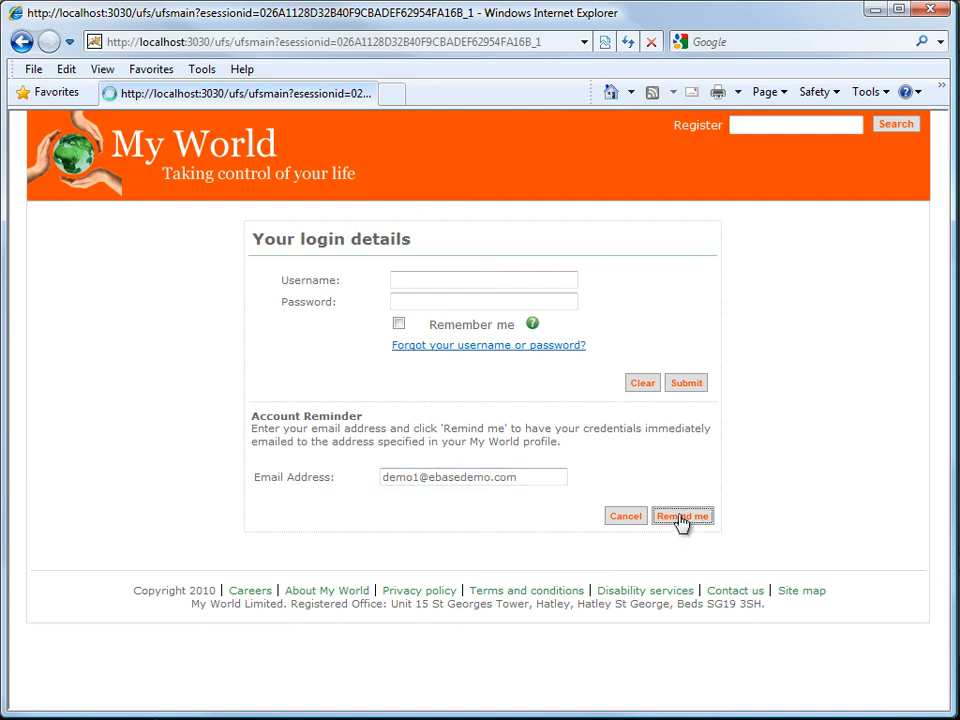
click(684, 516)
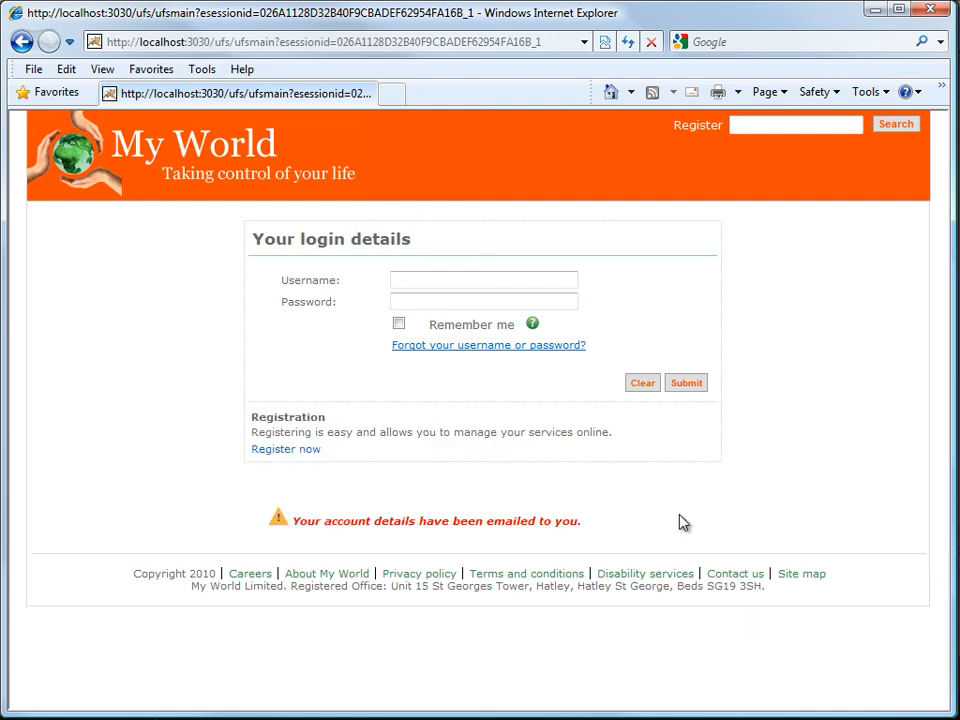